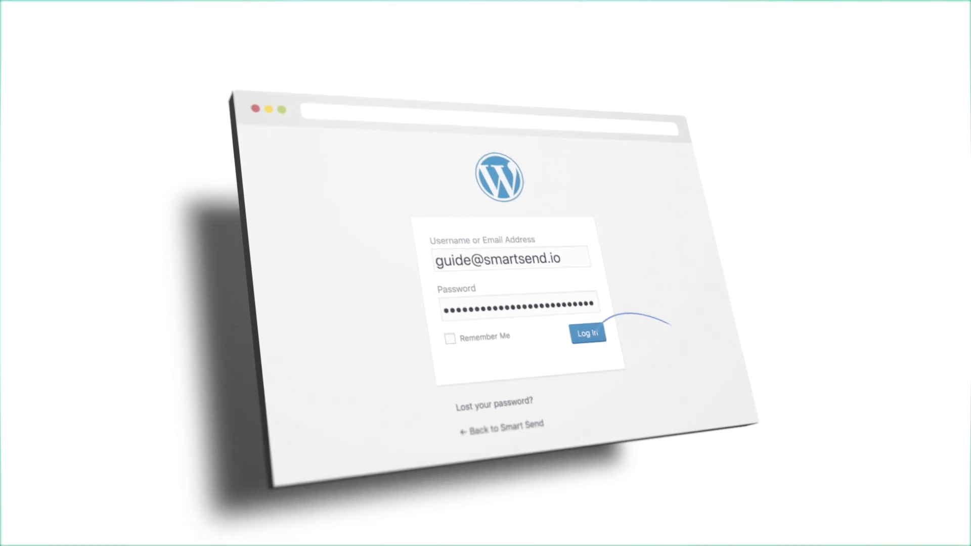
- Log in to the WordPress admin with the administrator's credentials
click(585, 333)
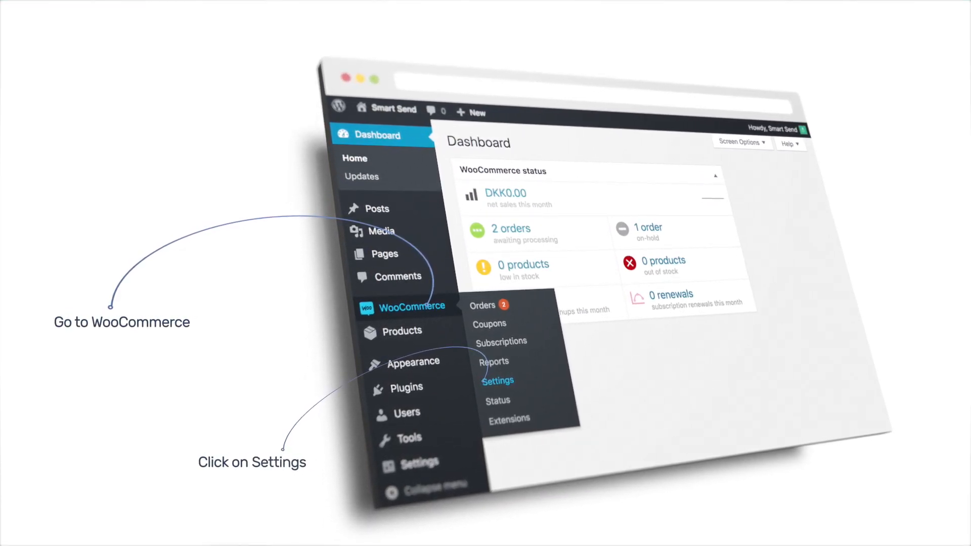
- Open WooCommerce Settings from the admin sidebar
click(498, 380)
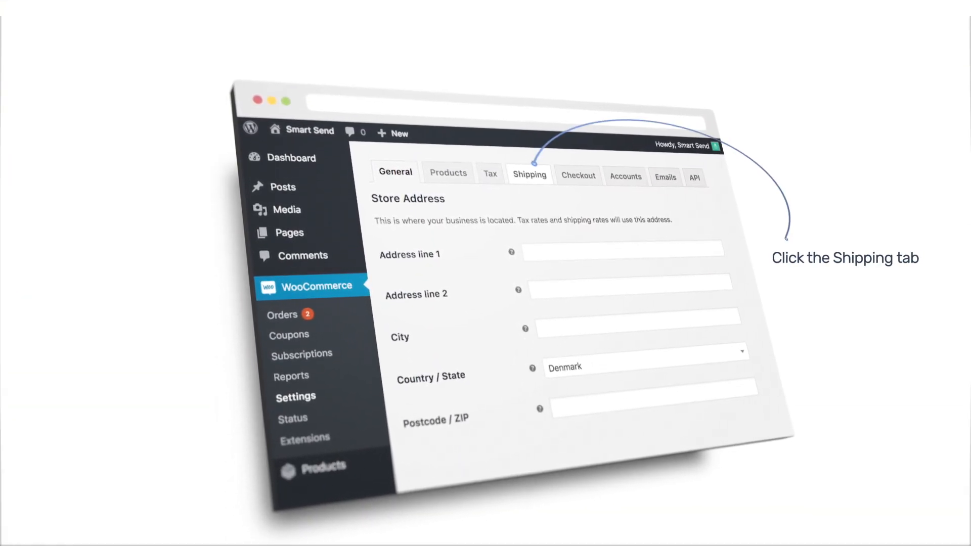
- Go to the Shipping tab and open the Smart Send section
click(529, 174)
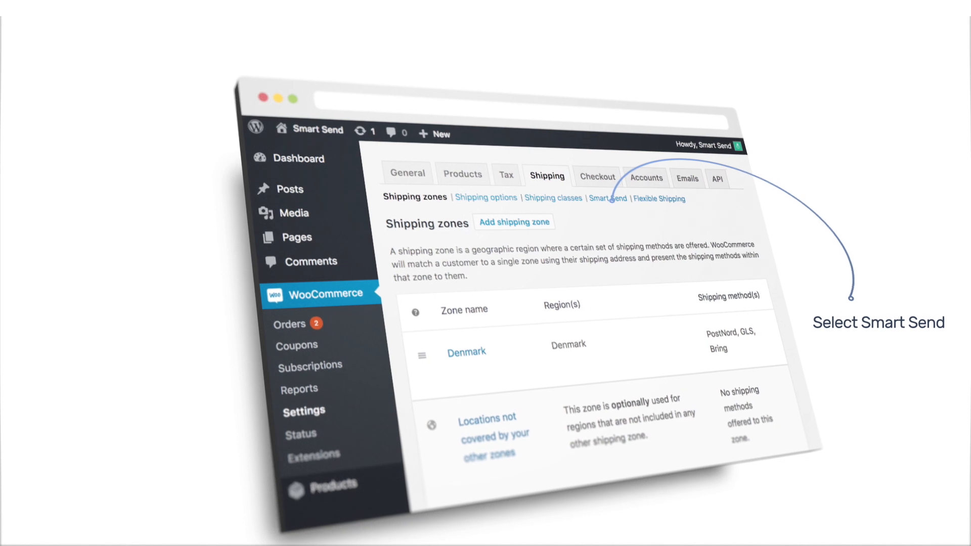
click(608, 199)
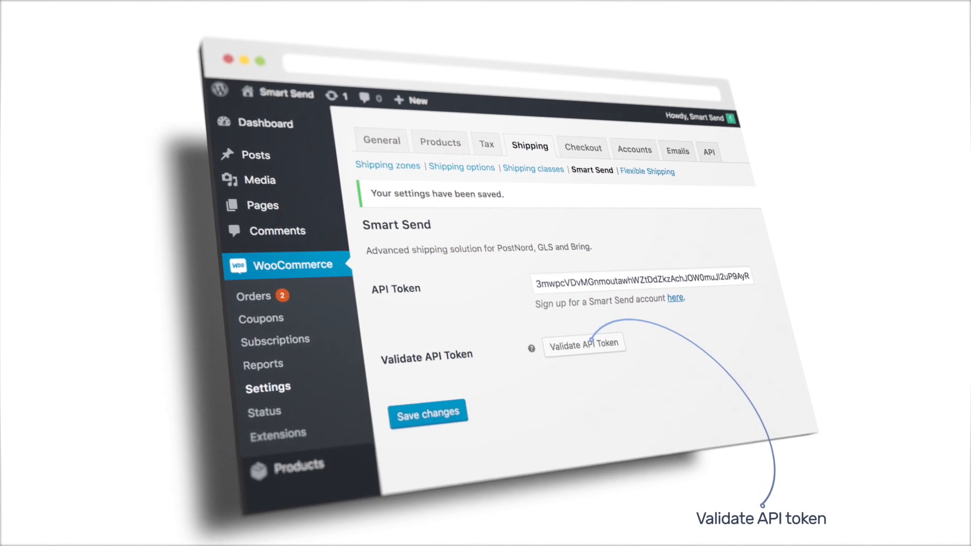
- Validate the saved Smart Send API token
click(582, 344)
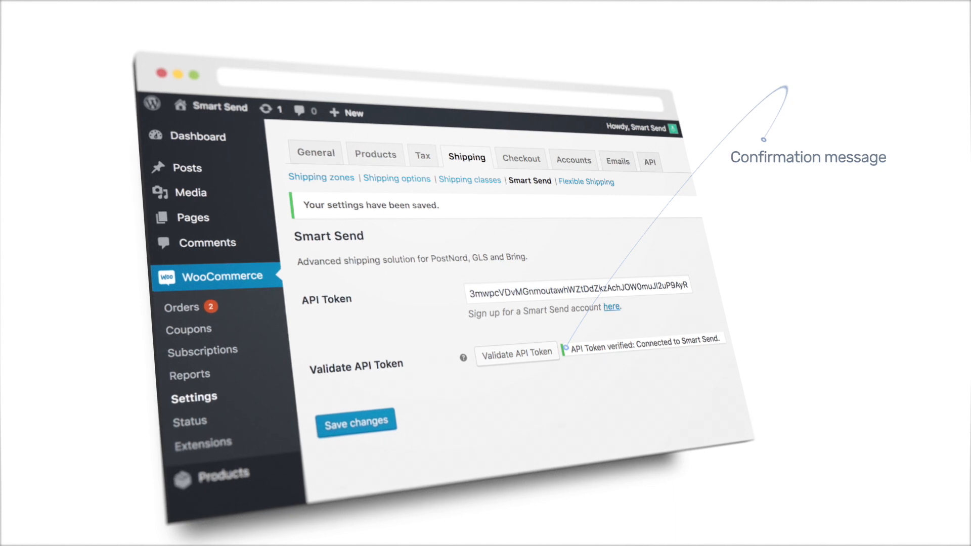
- Re-run the Smart Send API token validation and view the result message
click(517, 353)
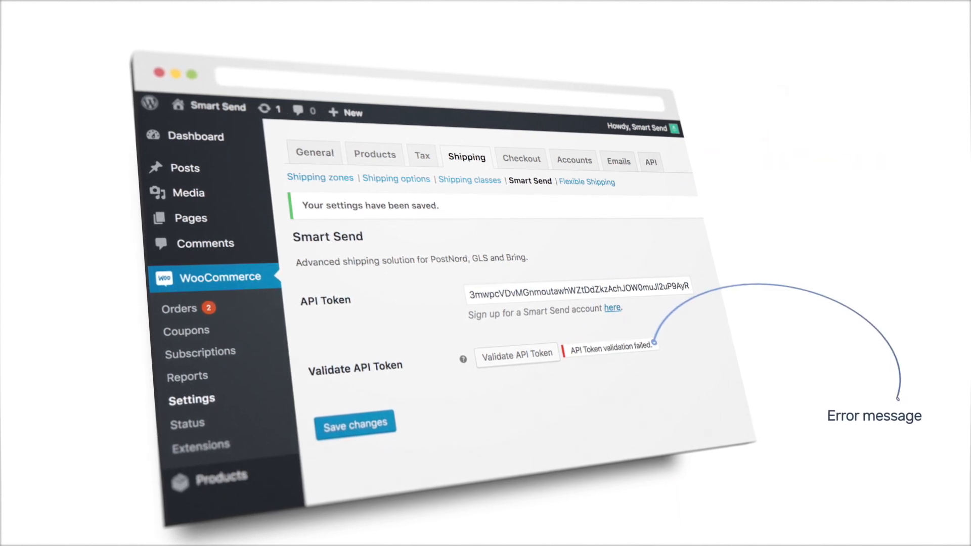